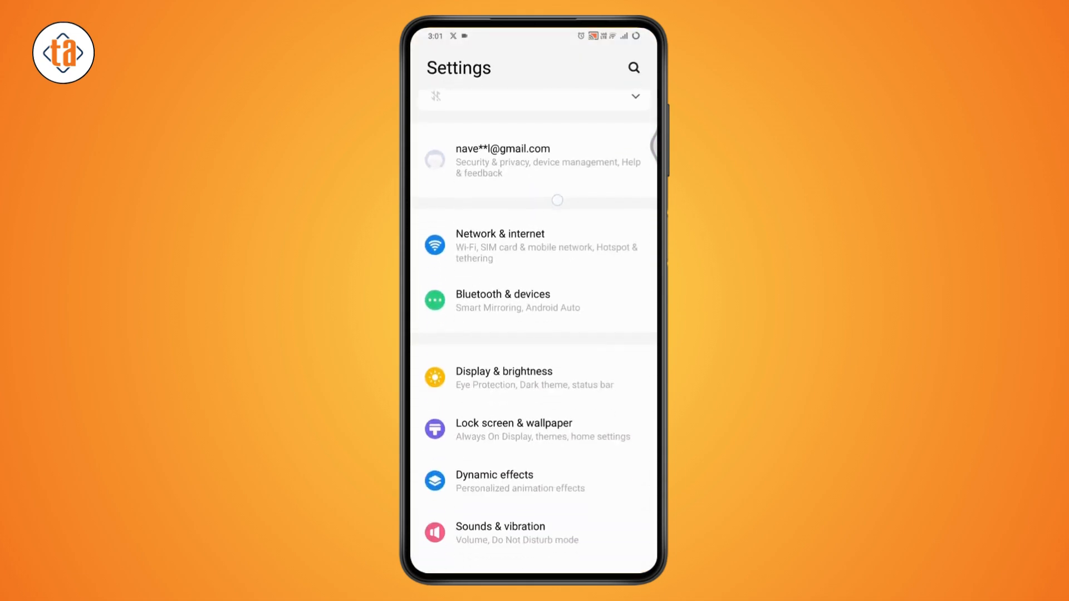
# Scroll the Settings list down to RAM & storage space and select that entry
pyautogui.scroll(-3)
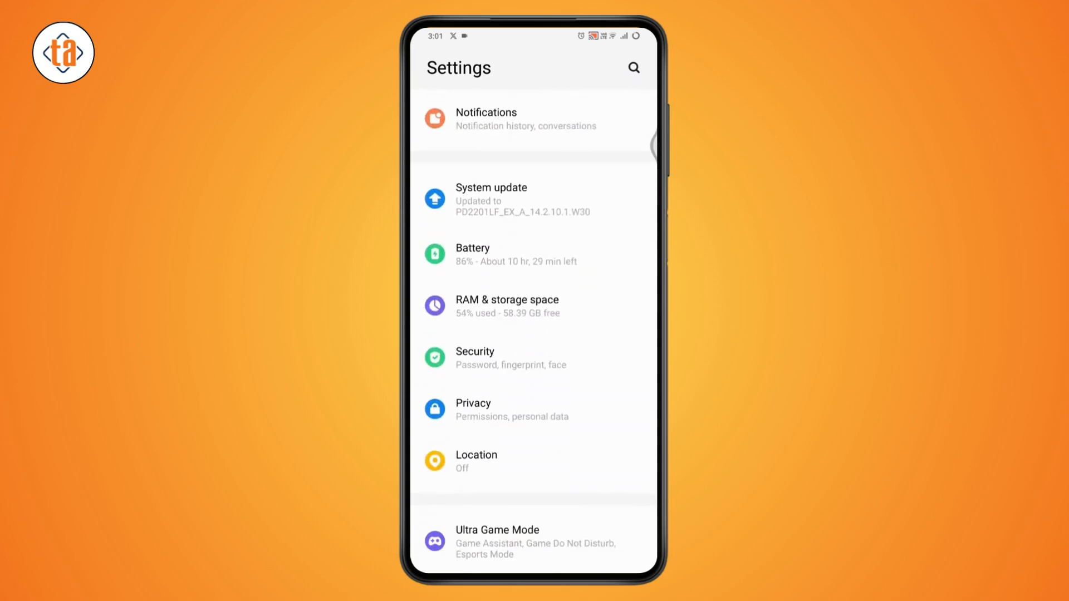
pyautogui.scroll(-3)
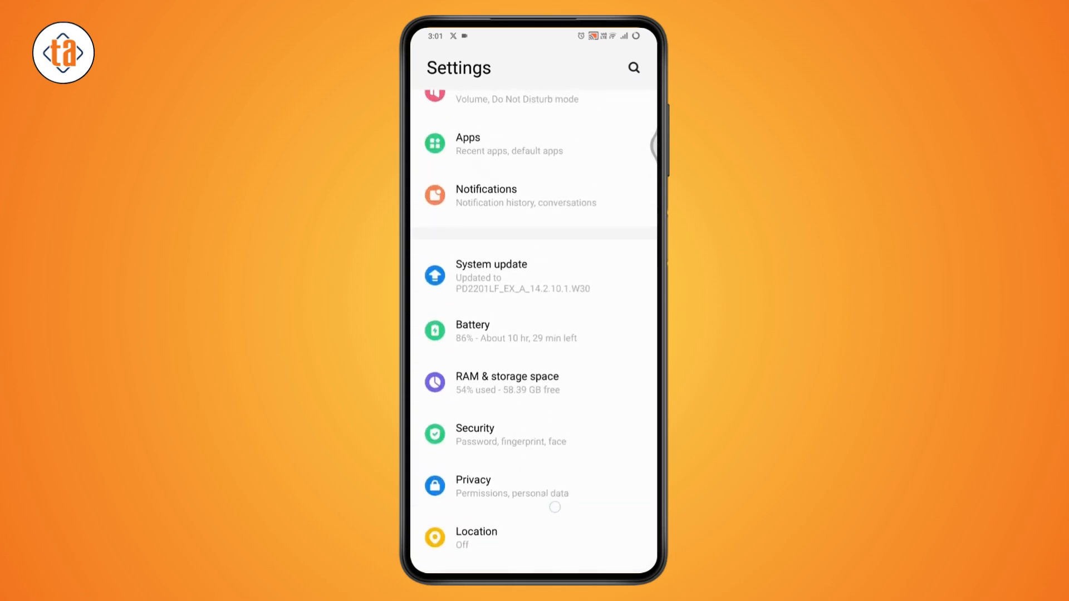
pyautogui.scroll(-3)
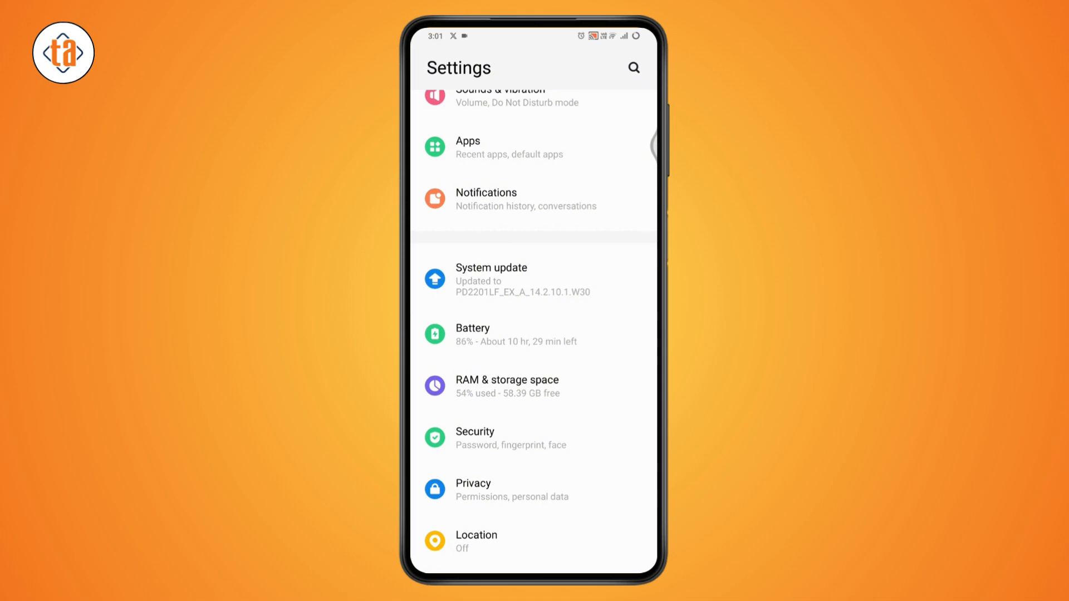
pyautogui.click(508, 386)
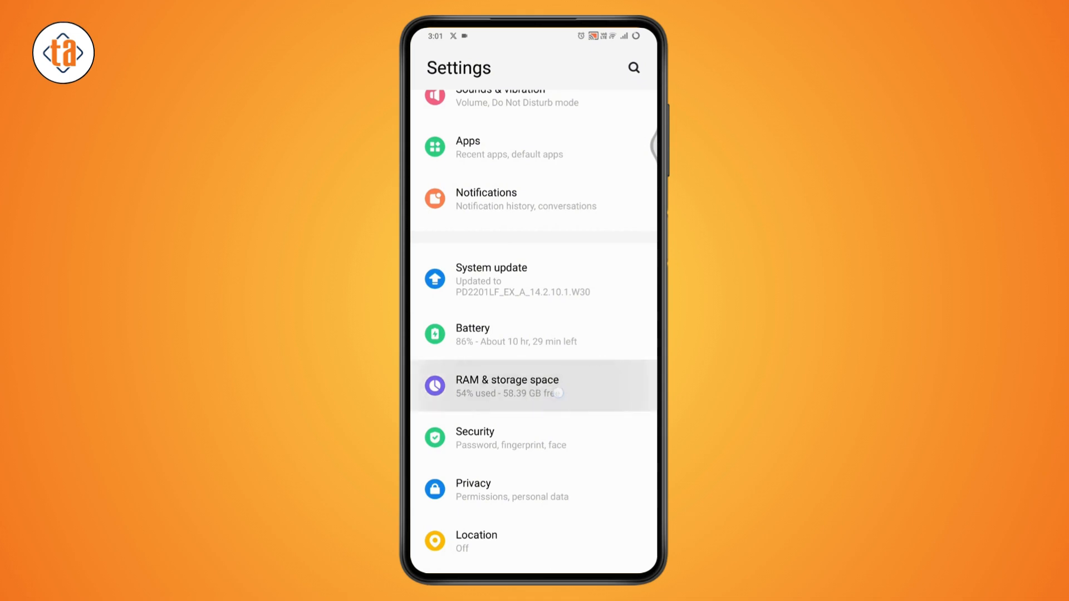
pyautogui.click(508, 387)
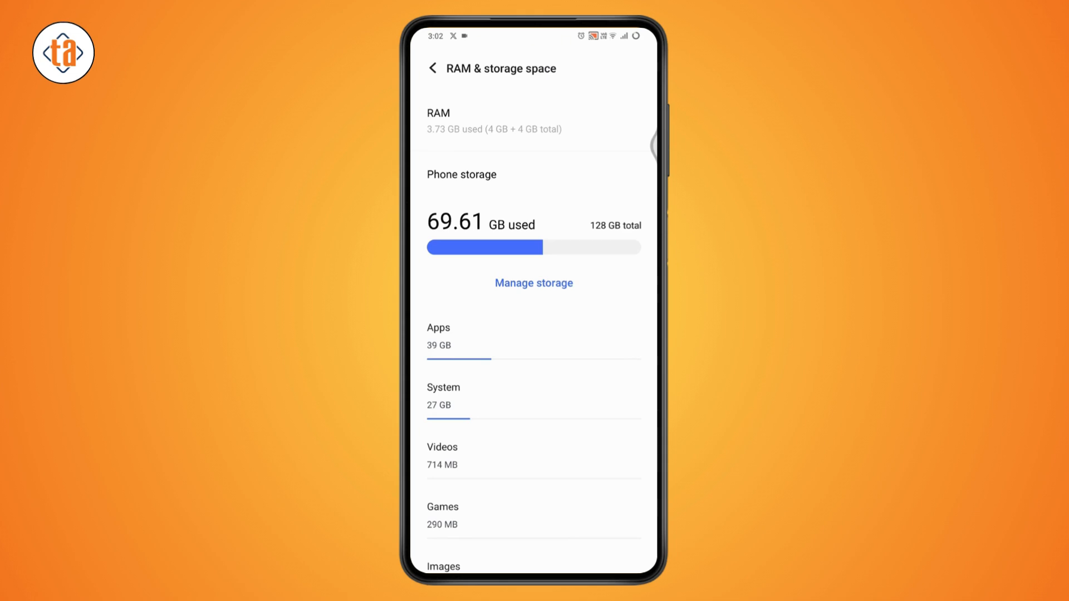
pyautogui.click(433, 68)
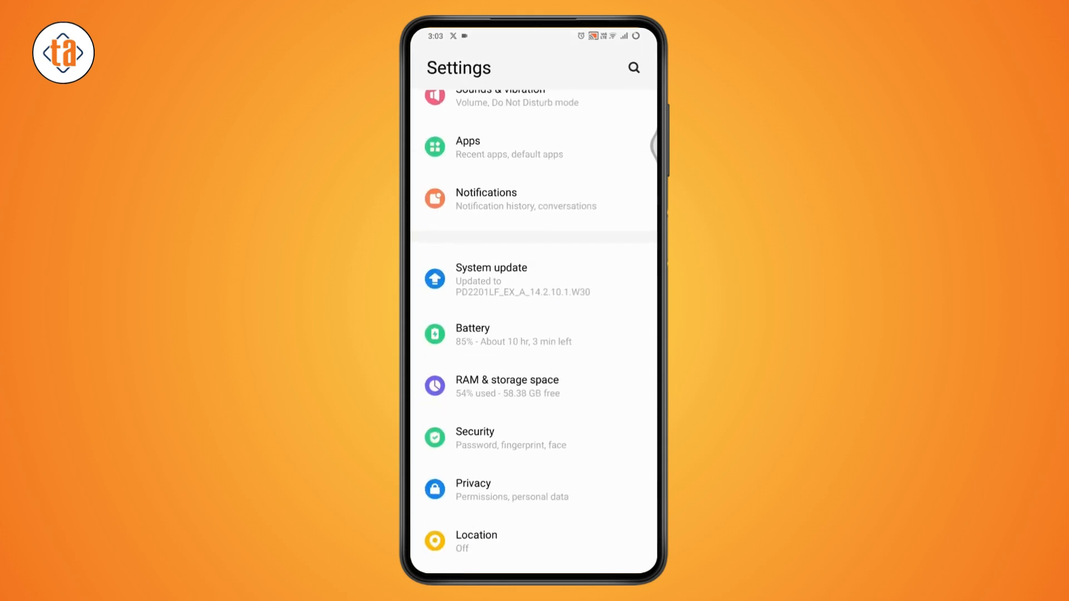